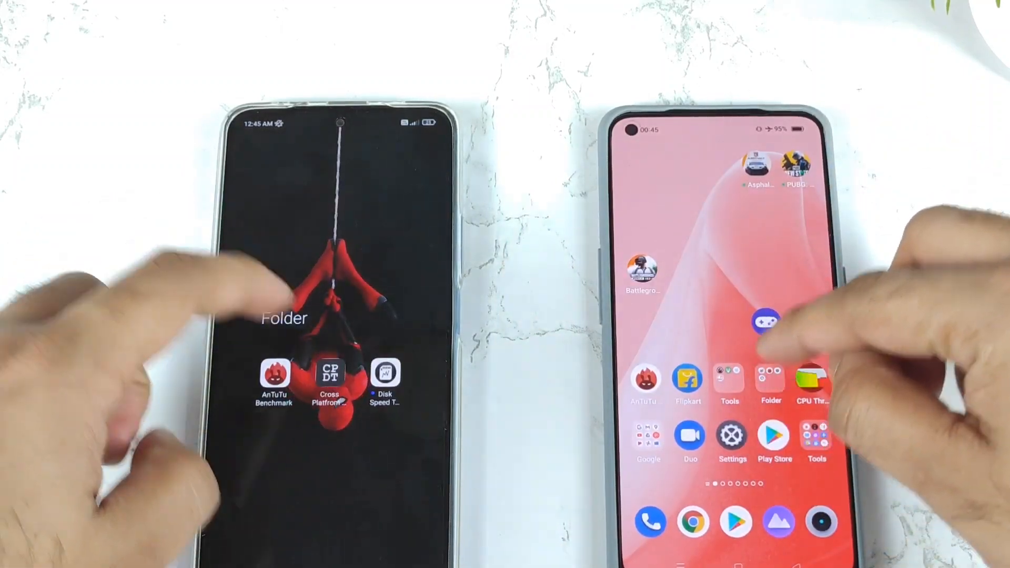
pyautogui.click(385, 376)
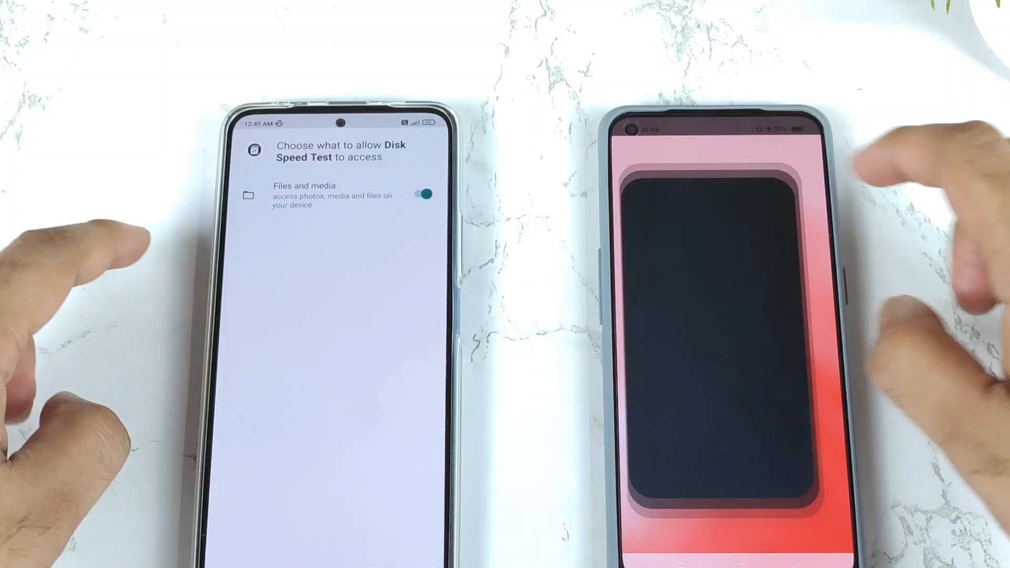